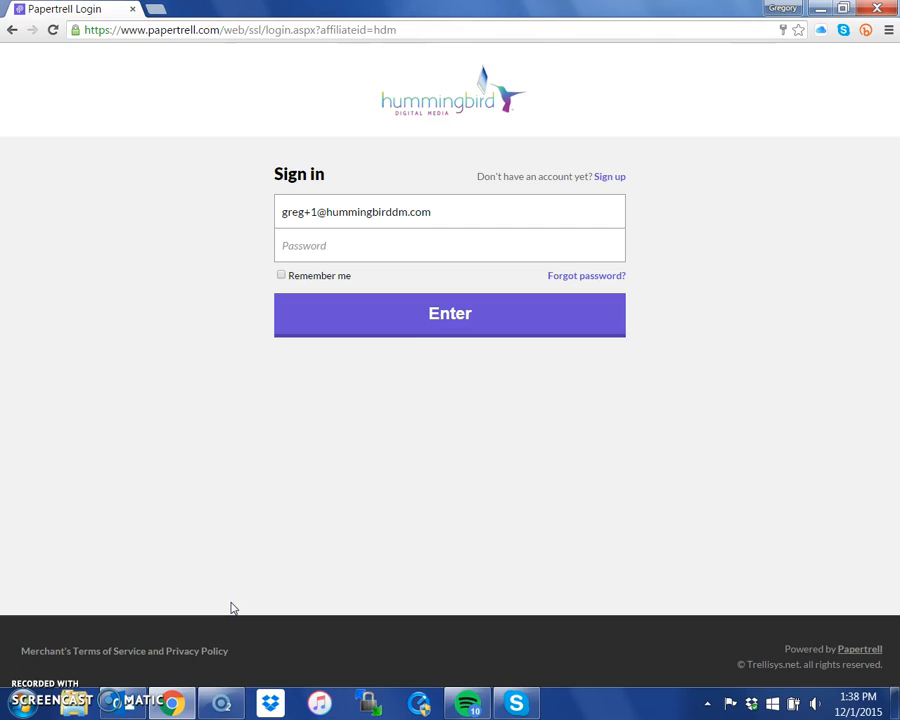
Enter the account password and submit the Papertrell sign-in form
click(449, 245)
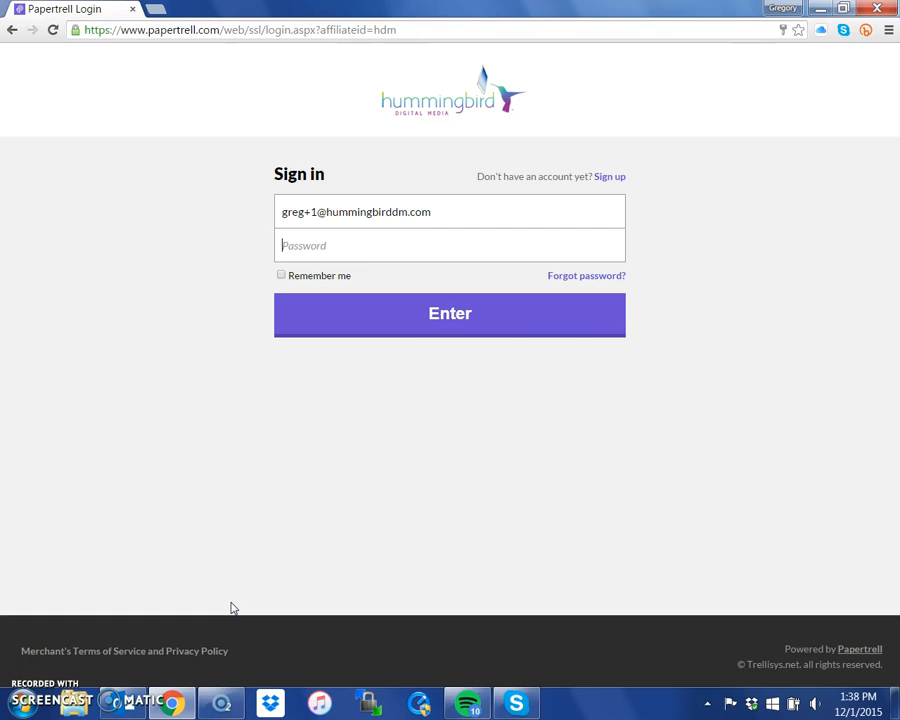
text(••••••)
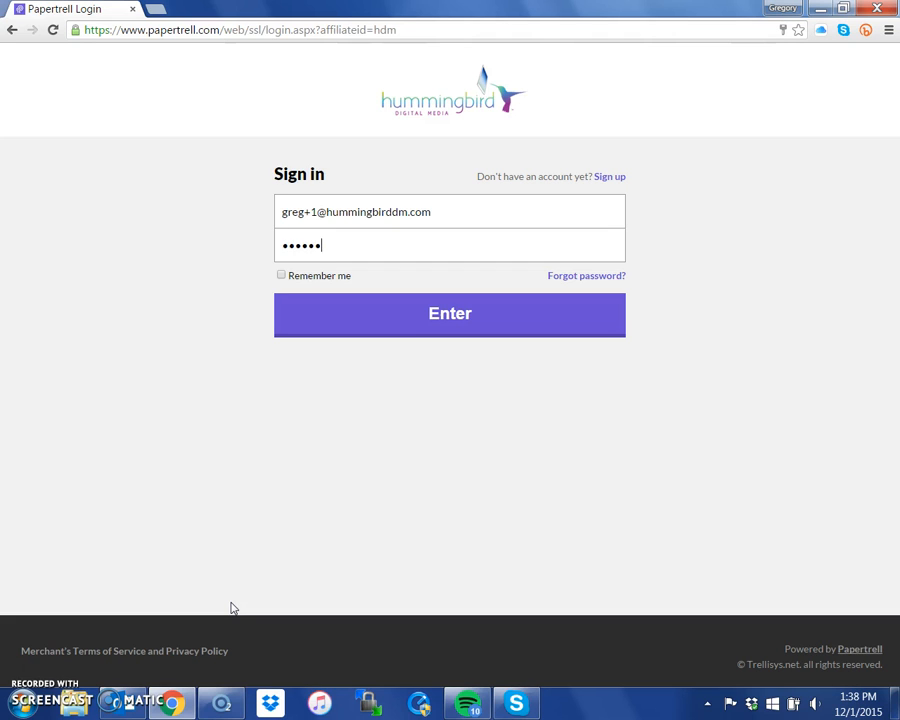
click(449, 314)
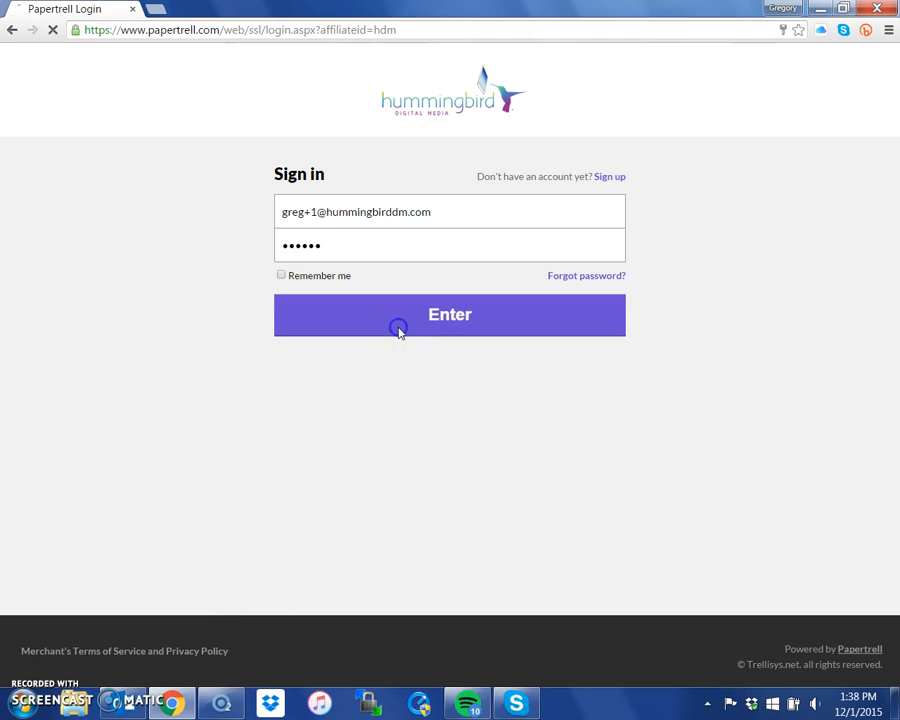
Finish signing in and scroll the Night Stand Reads layout from New & Noteworthy to Featured Young Adult
click(449, 314)
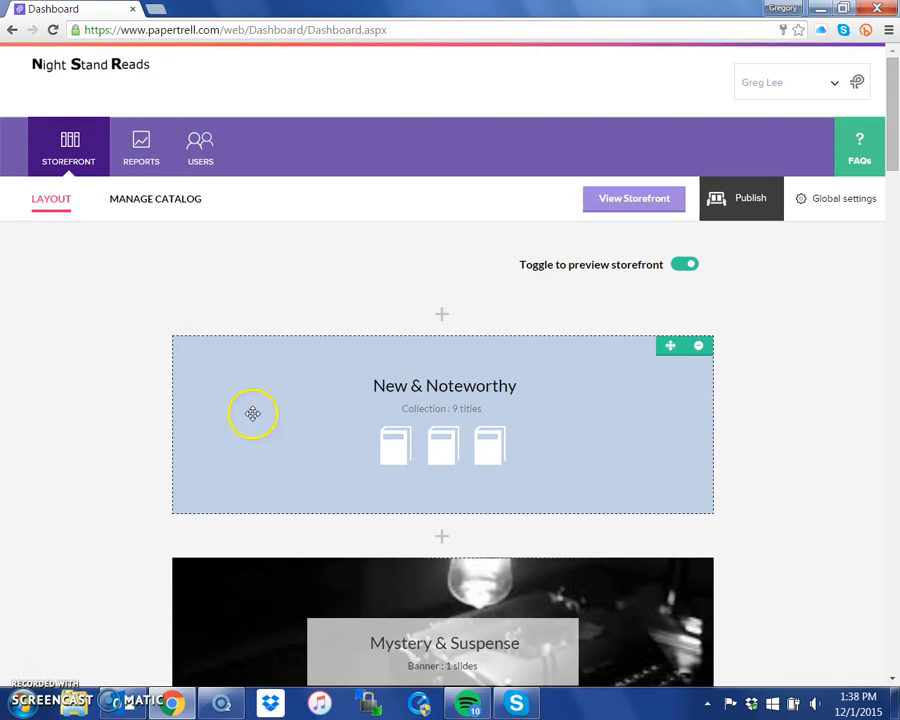
scroll(down, 3)
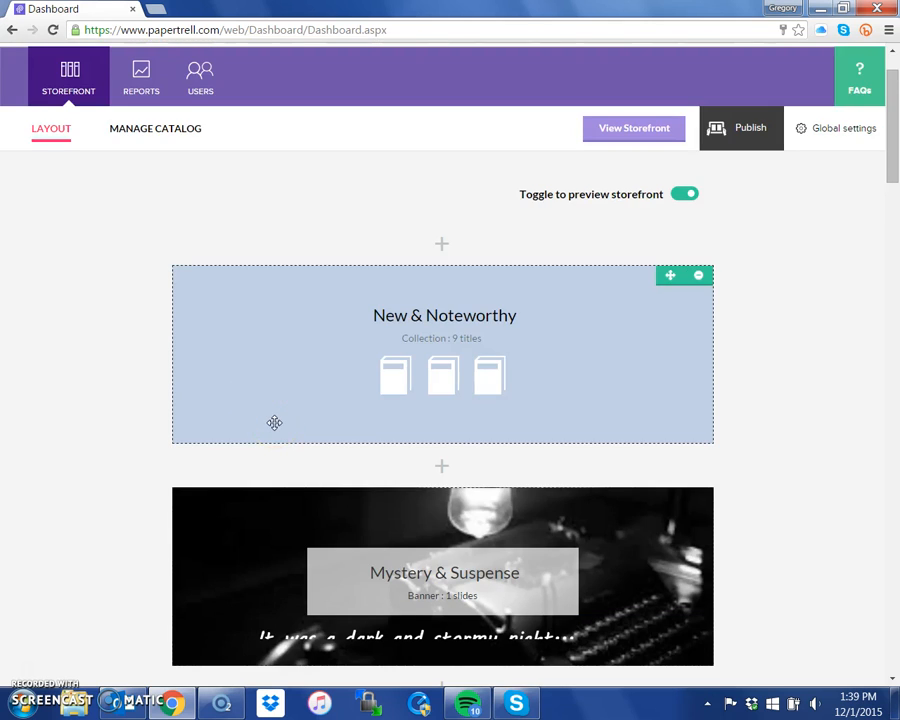
scroll(down, 3)
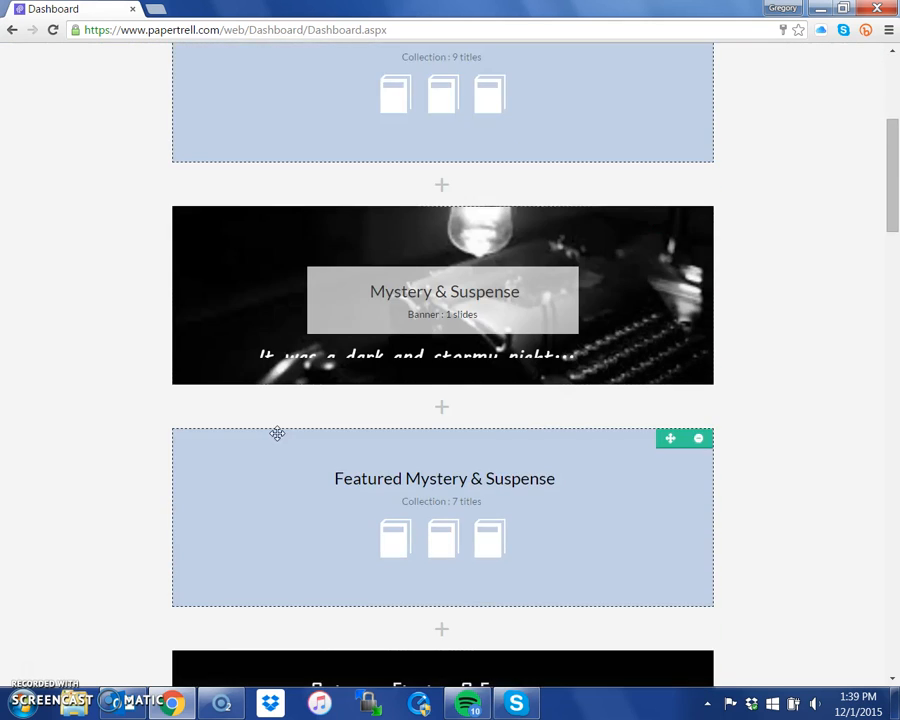
scroll(down, 3)
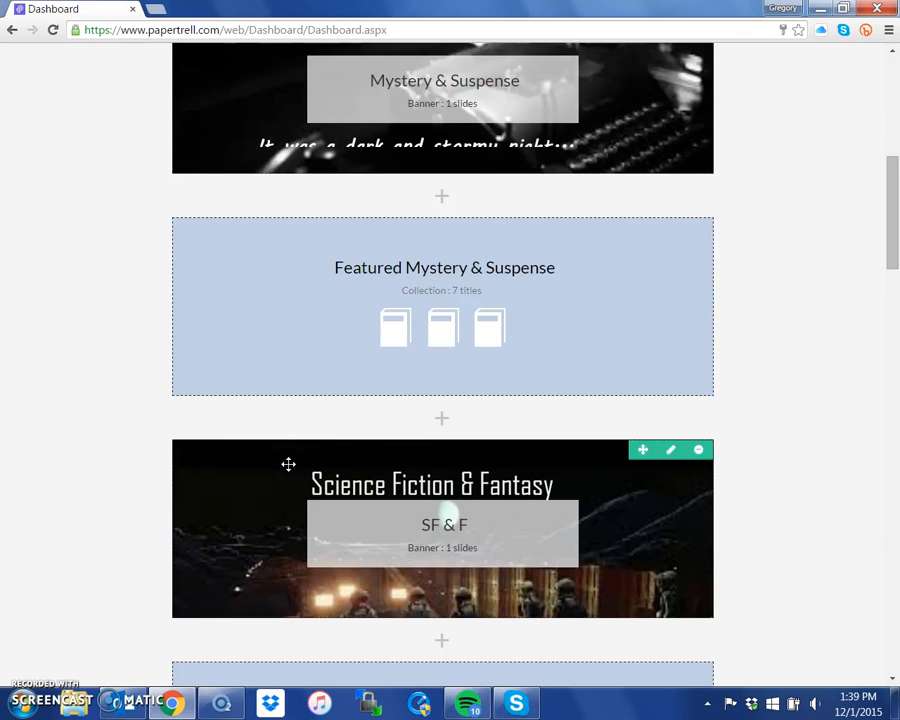
scroll(down, 3)
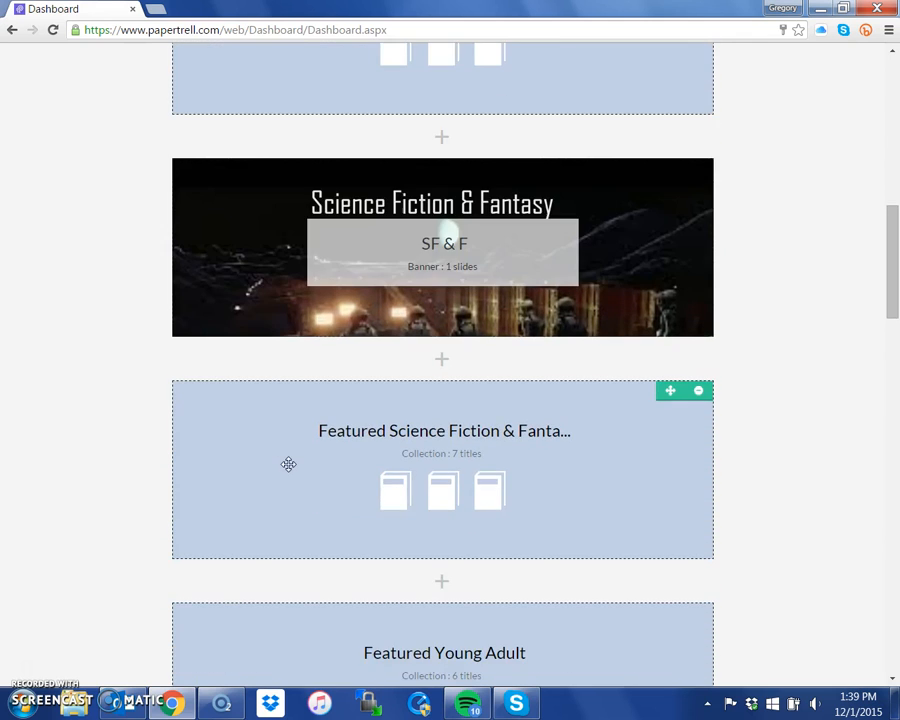
scroll(down, 3)
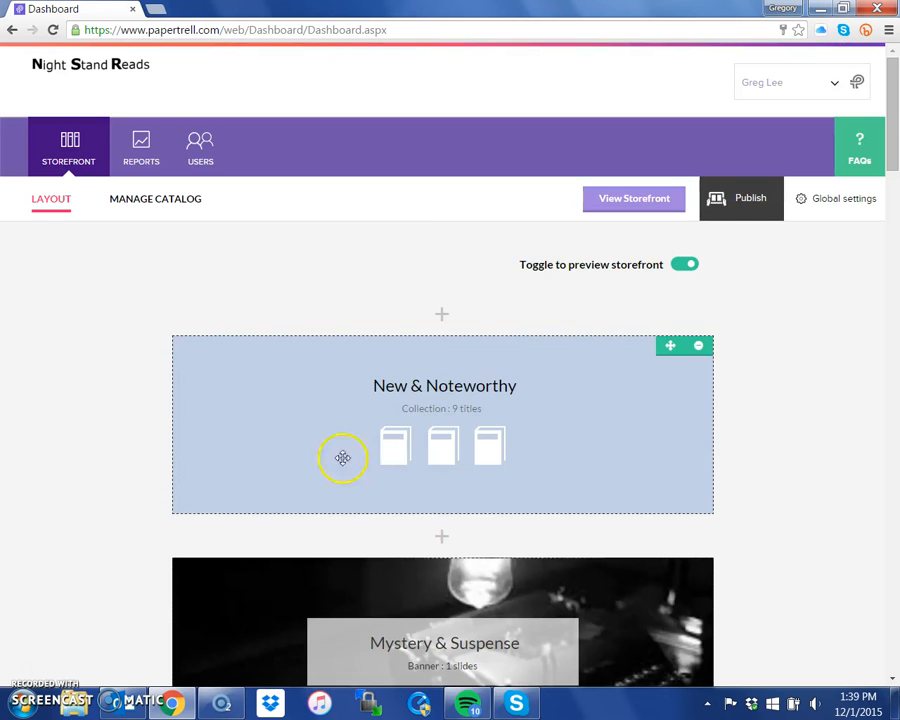
mouse_move(391, 279)
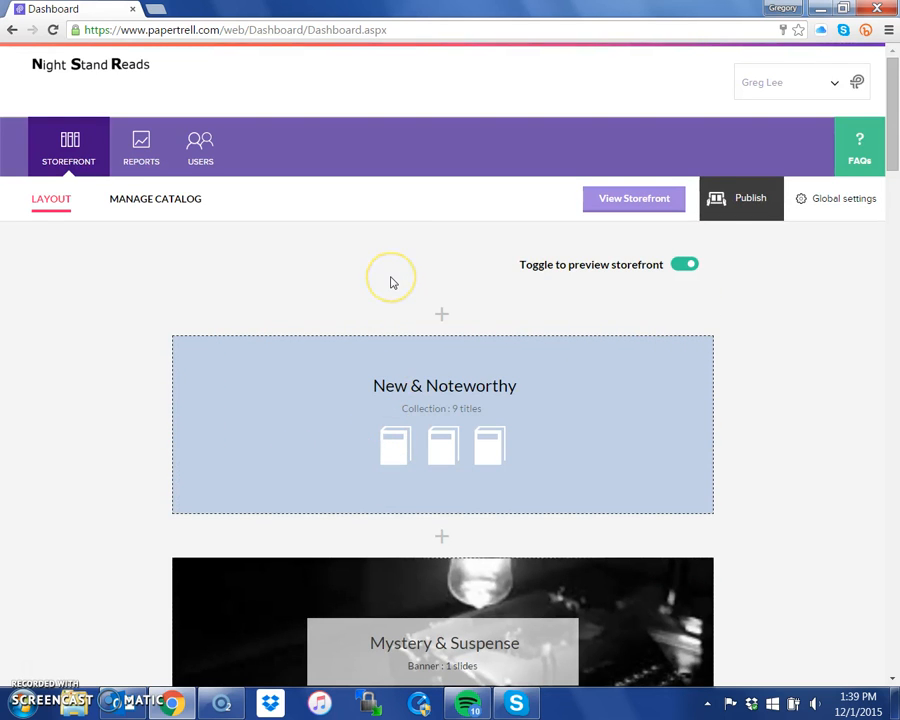
mouse_move(141, 146)
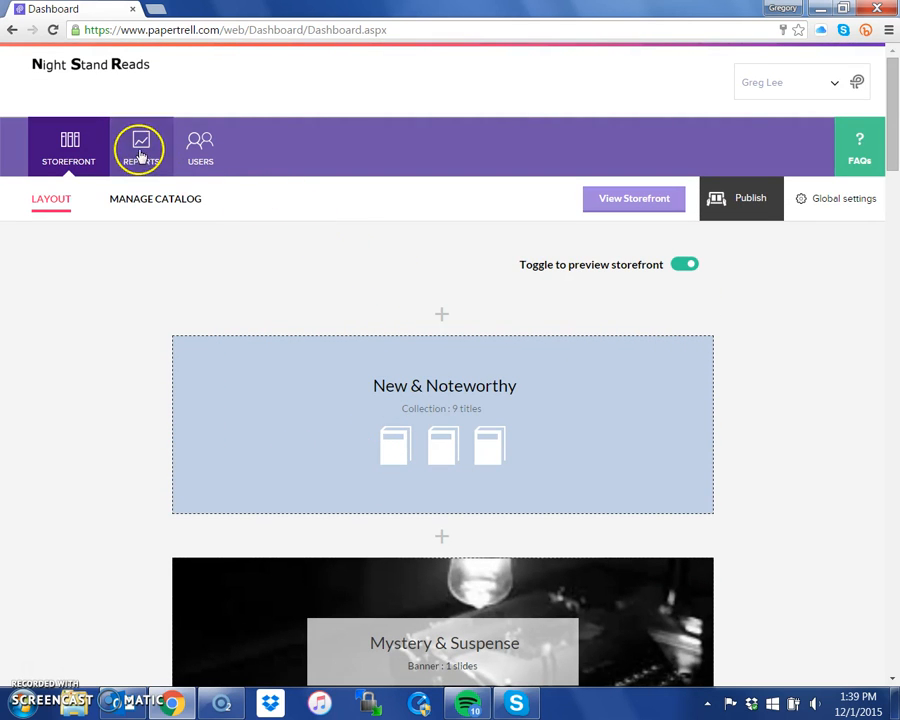
View the 11-01-2015 to 12-01-2015 sales report, then move to the Users list
click(140, 146)
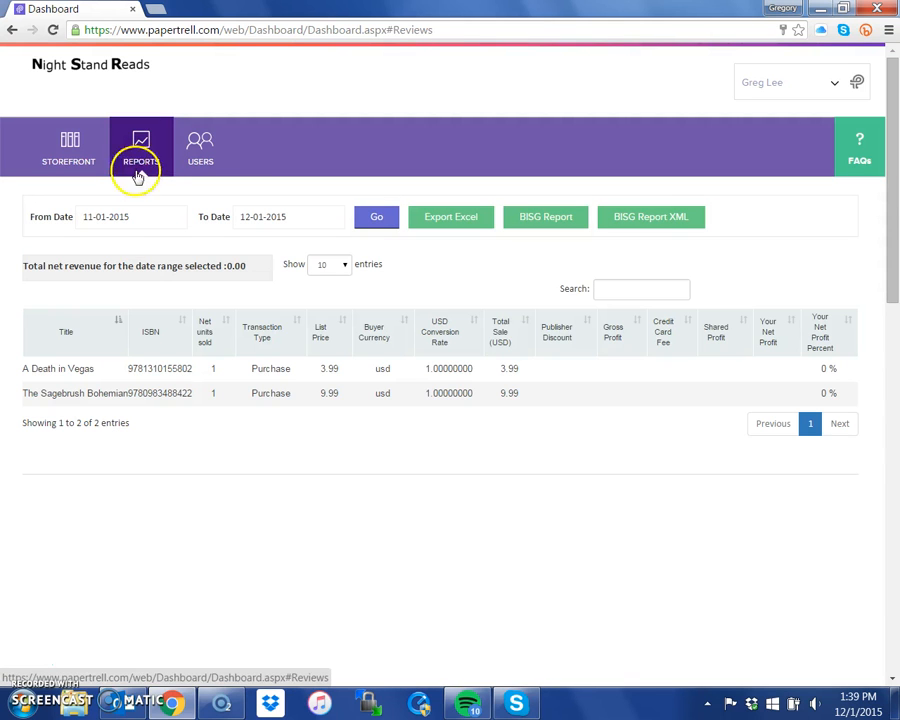
mouse_move(508, 325)
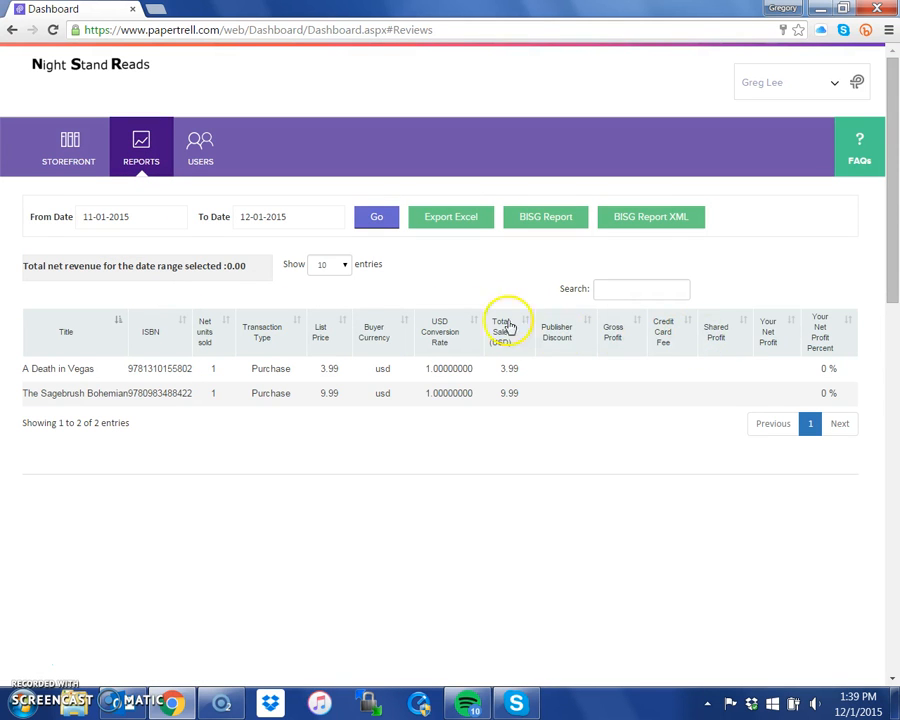
mouse_move(607, 340)
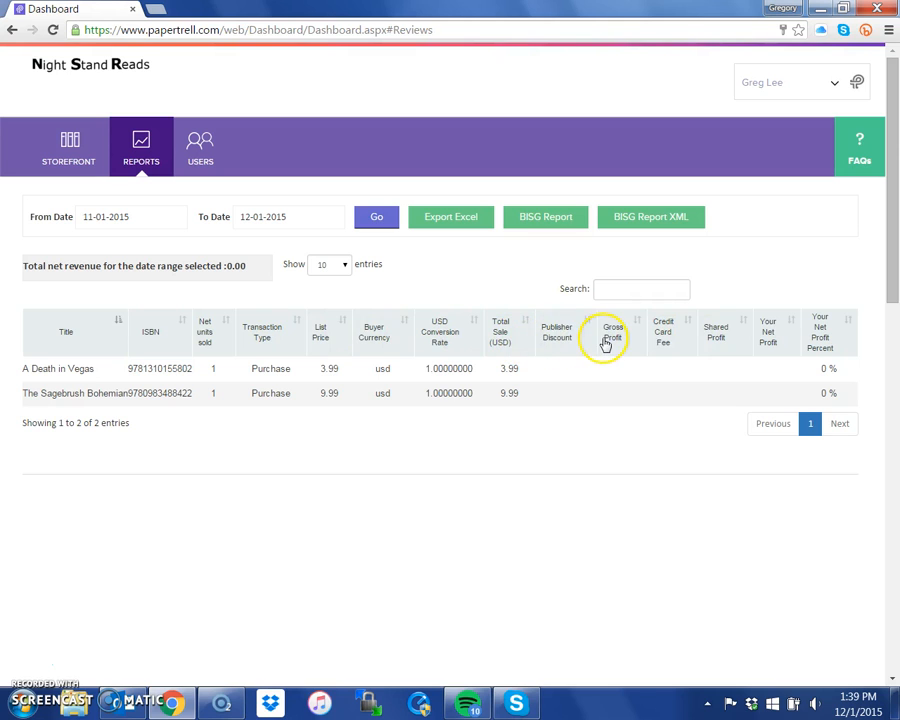
mouse_move(715, 338)
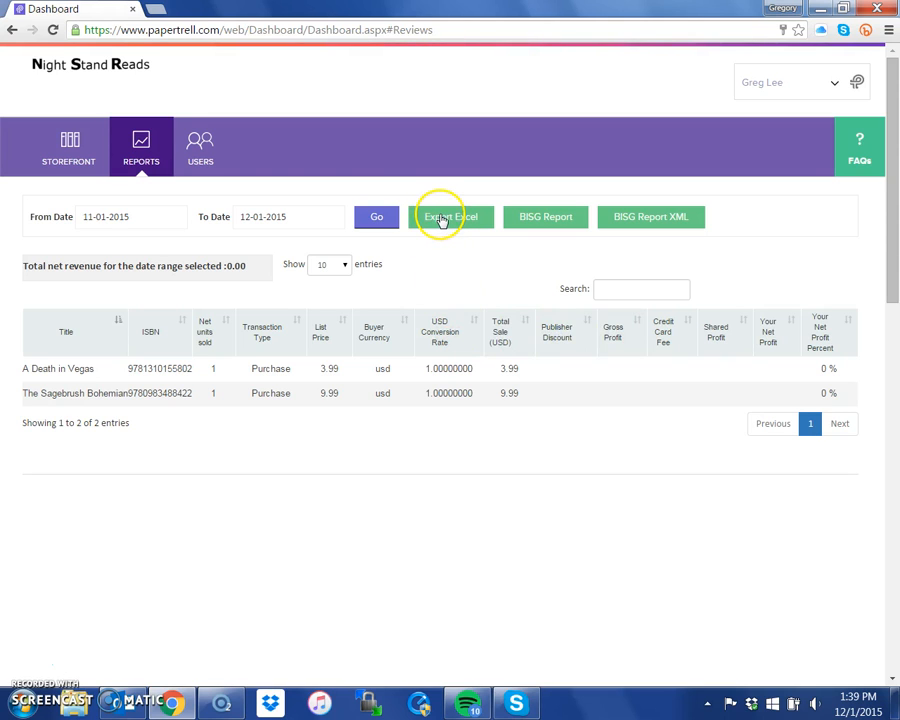
mouse_move(484, 220)
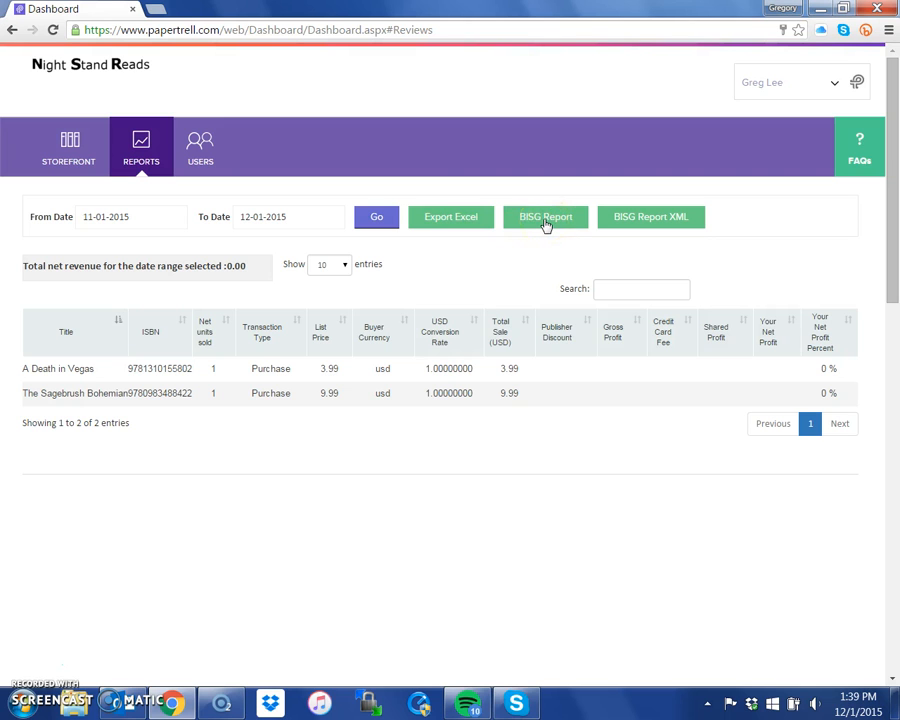
mouse_move(210, 188)
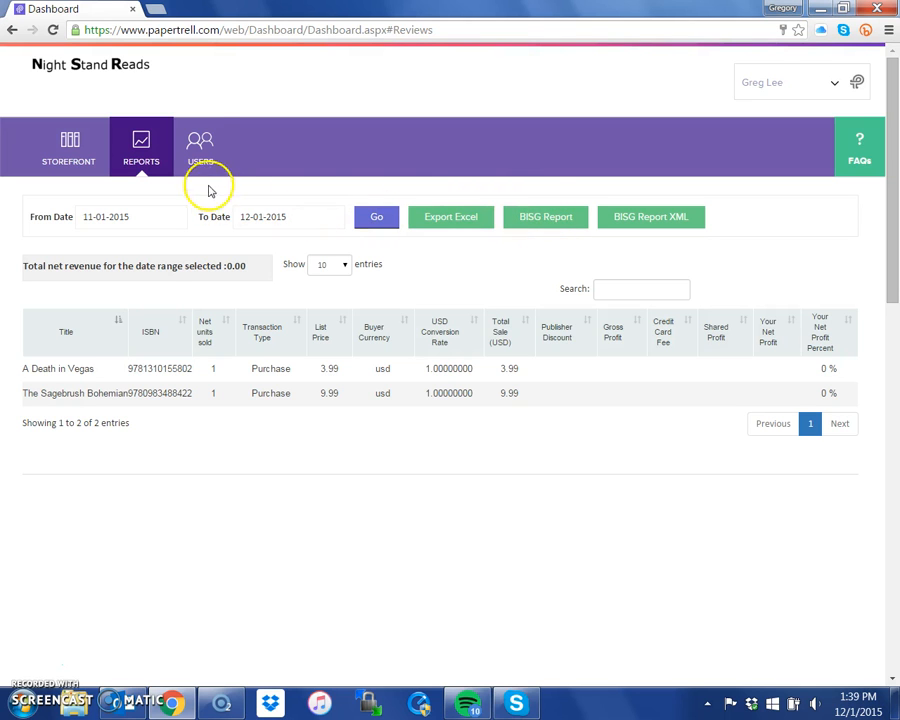
click(200, 146)
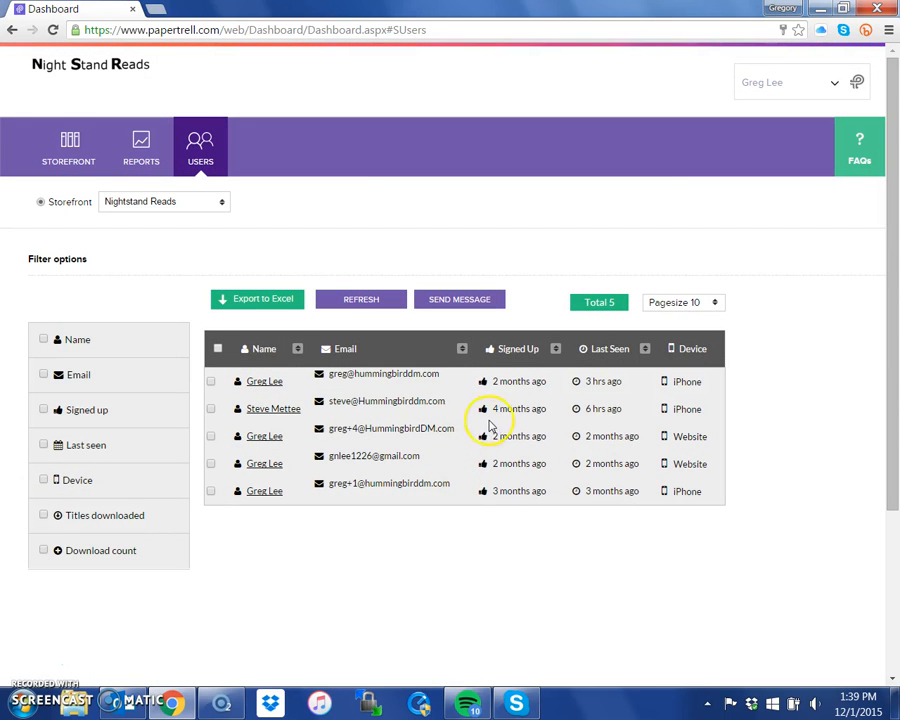
mouse_move(405, 435)
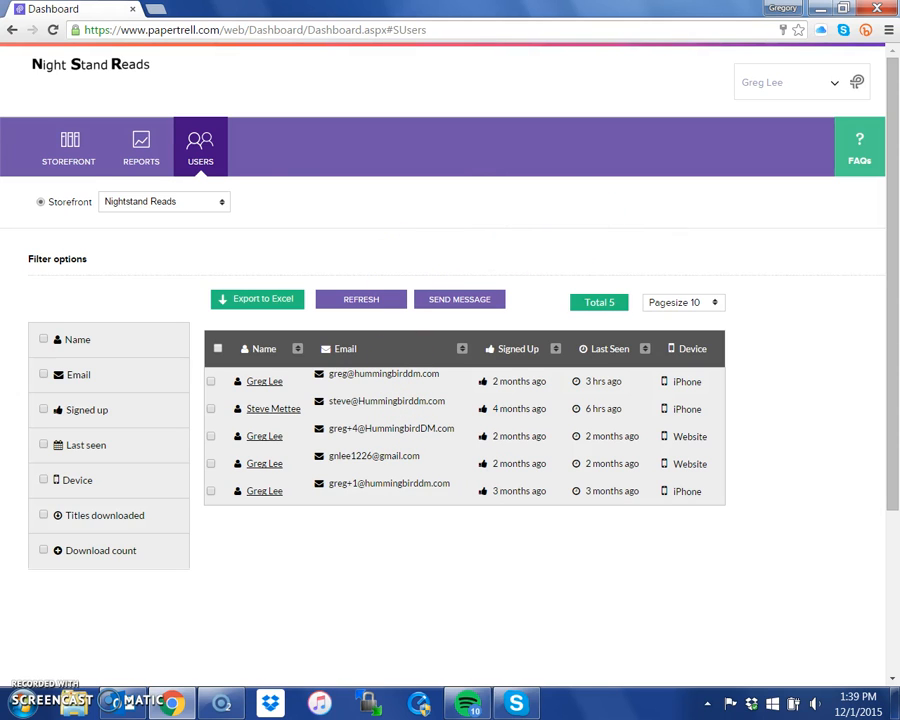
Review the five registered users, then return to the Nightstand Reads storefront bookshelf
click(68, 147)
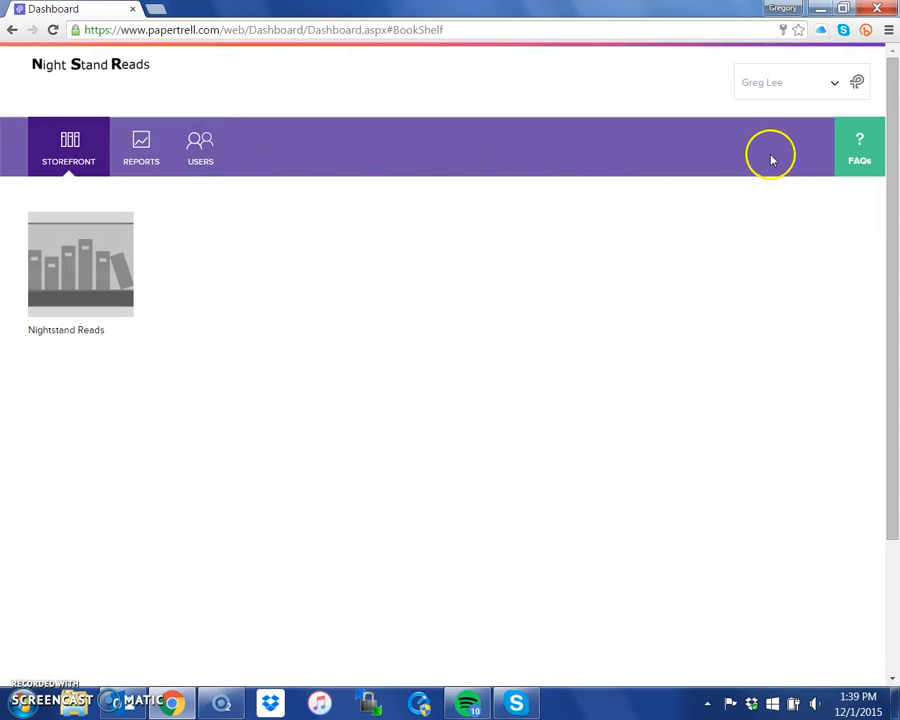
mouse_move(786, 160)
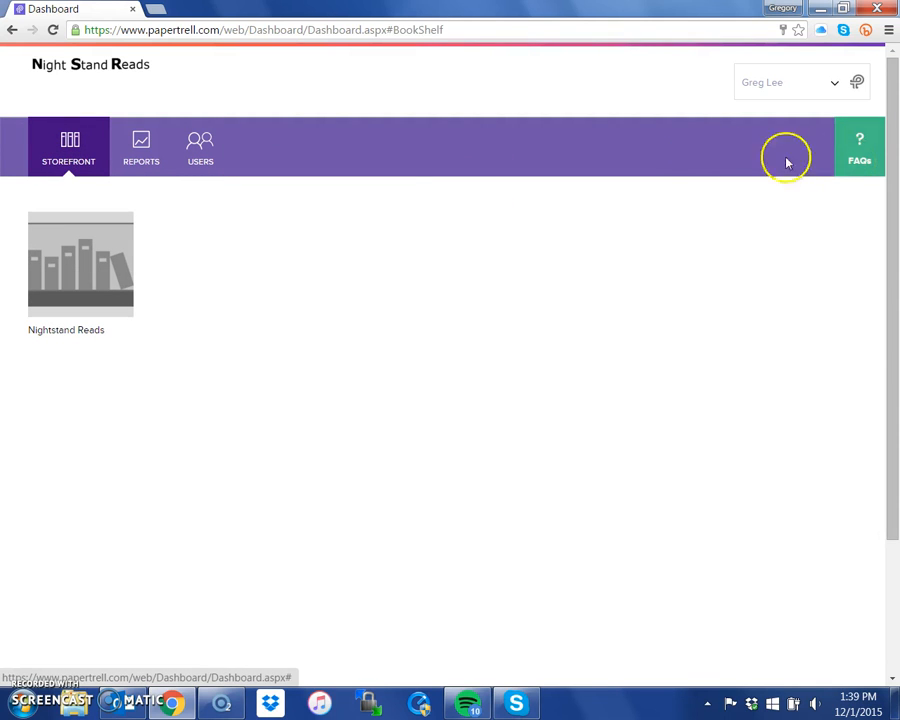
mouse_move(824, 88)
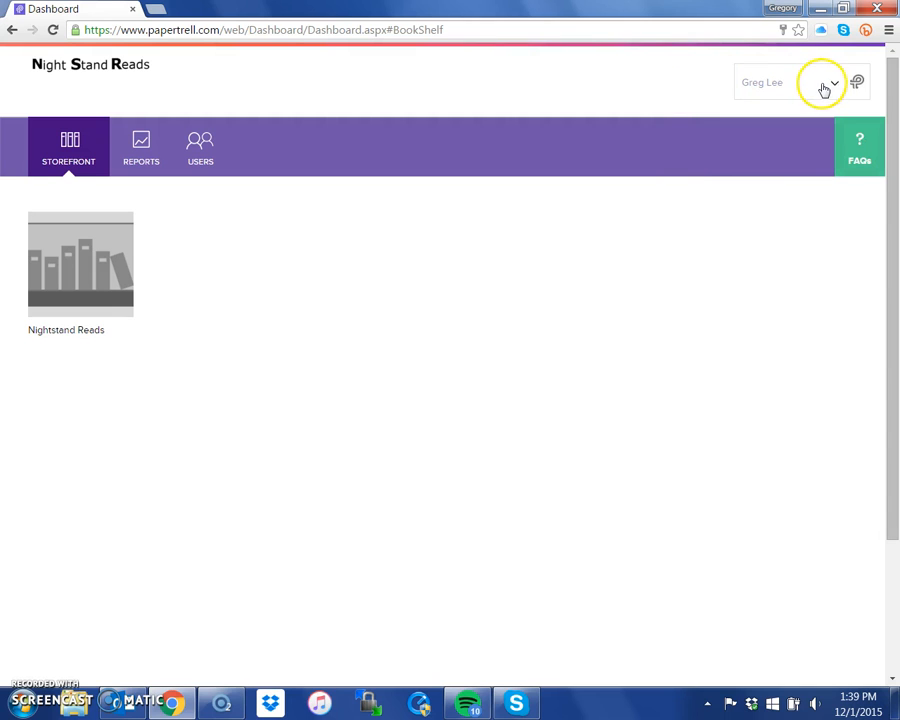
Choose Logout from the top-right account menu
click(834, 82)
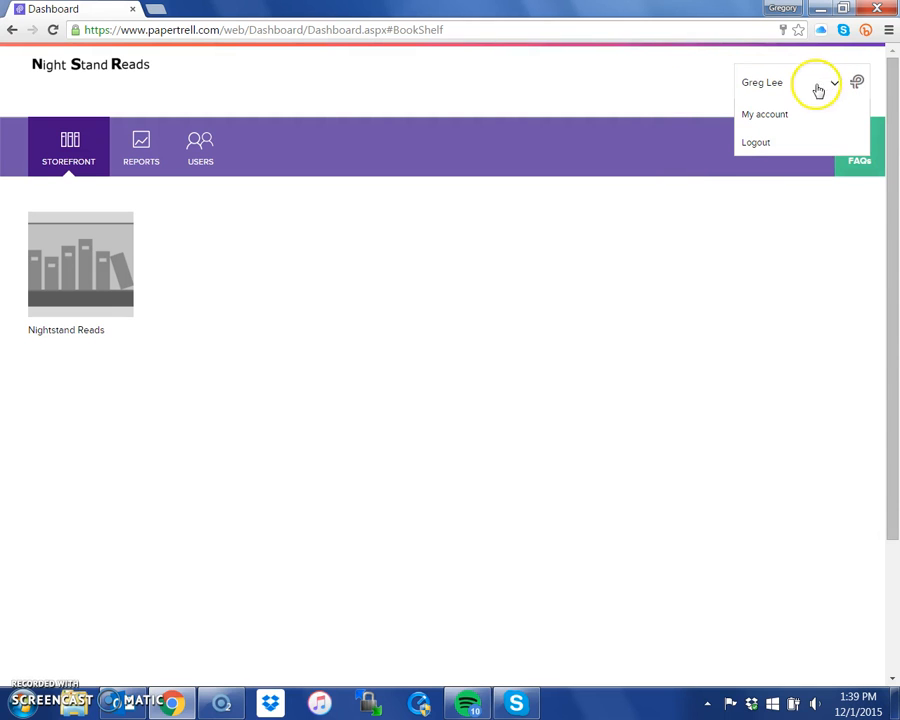
click(756, 142)
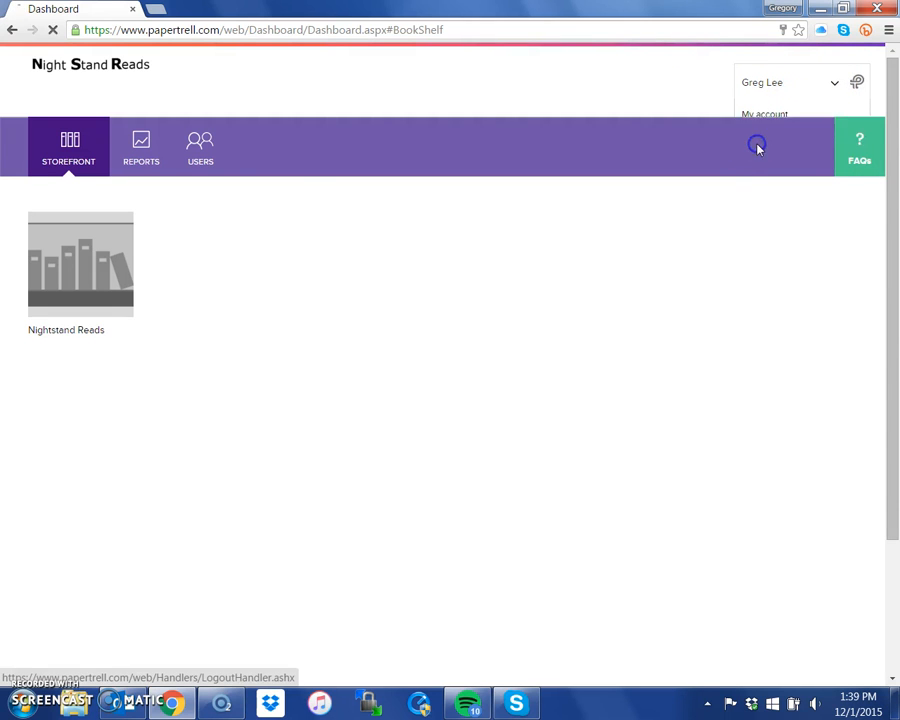